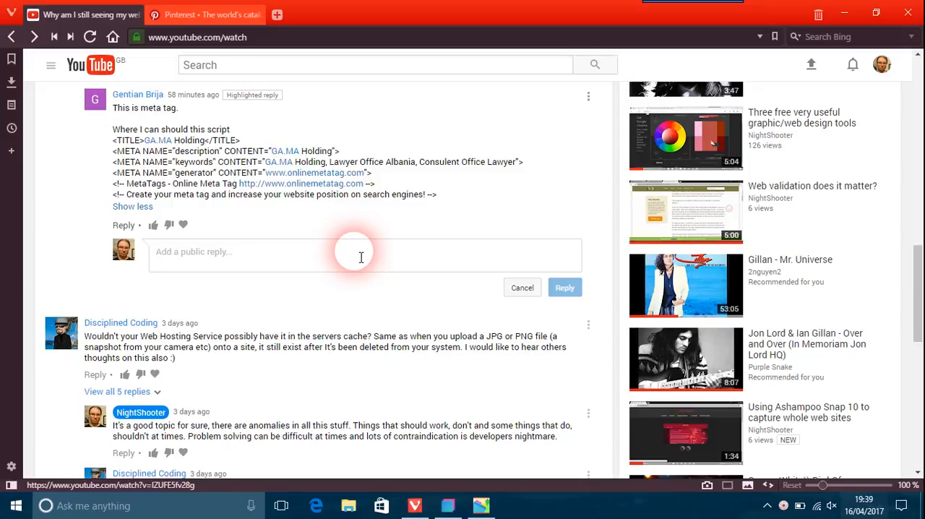
mouse_move(348, 243)
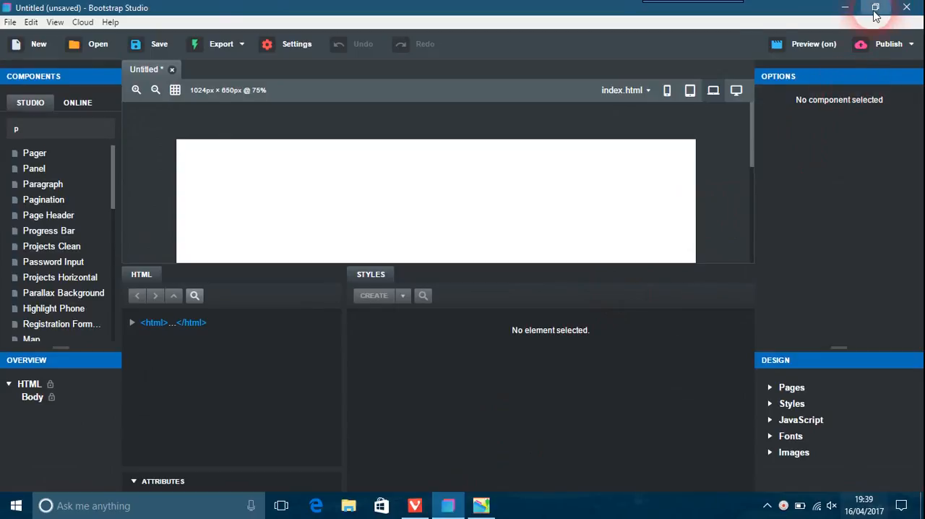
- Shrink the window beside the browser and add two blank rows in Design Settings > Meta Tags
click(876, 8)
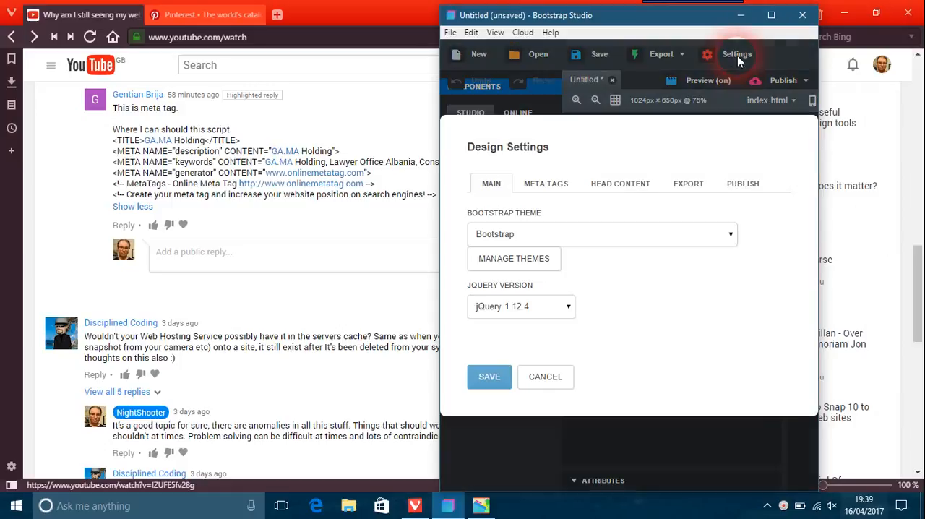
click(547, 184)
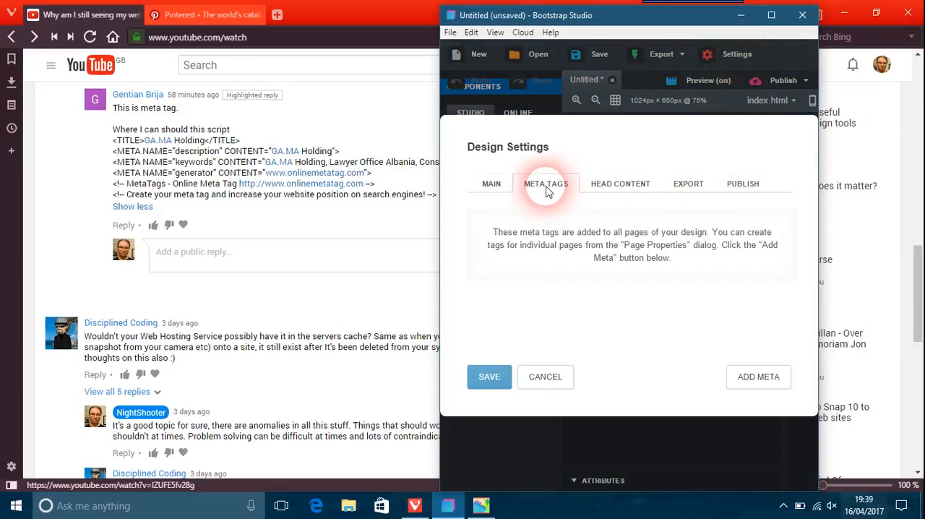
click(758, 376)
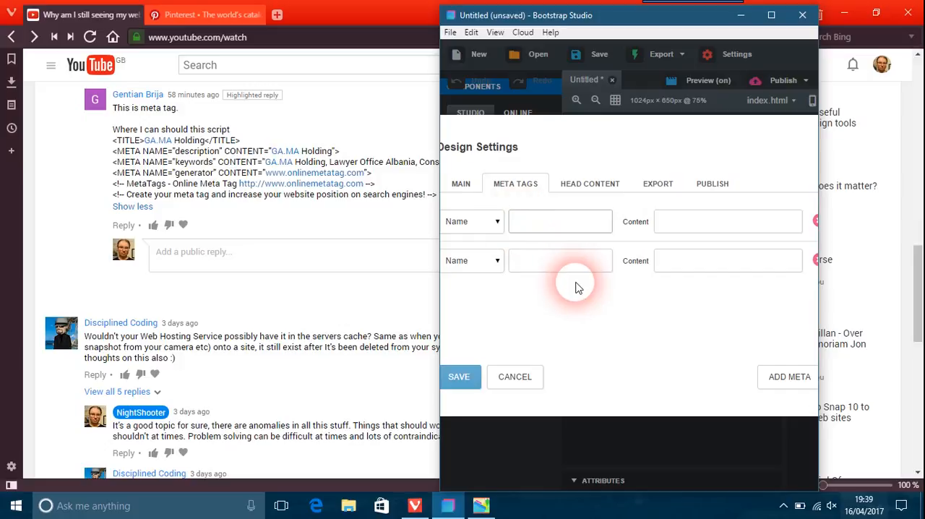
- Fill the first meta row with name "description" and content "I am a lawyer from Albania and etc"
text(description)
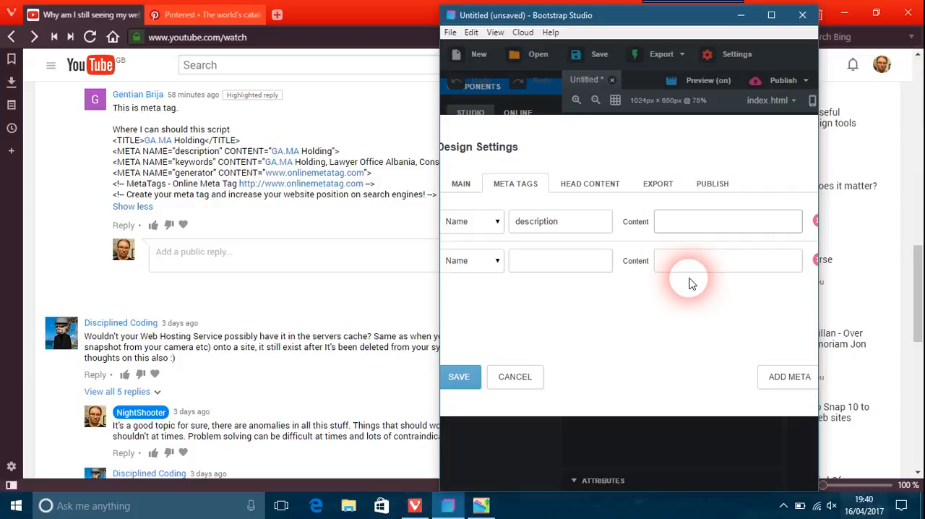
text(I am)
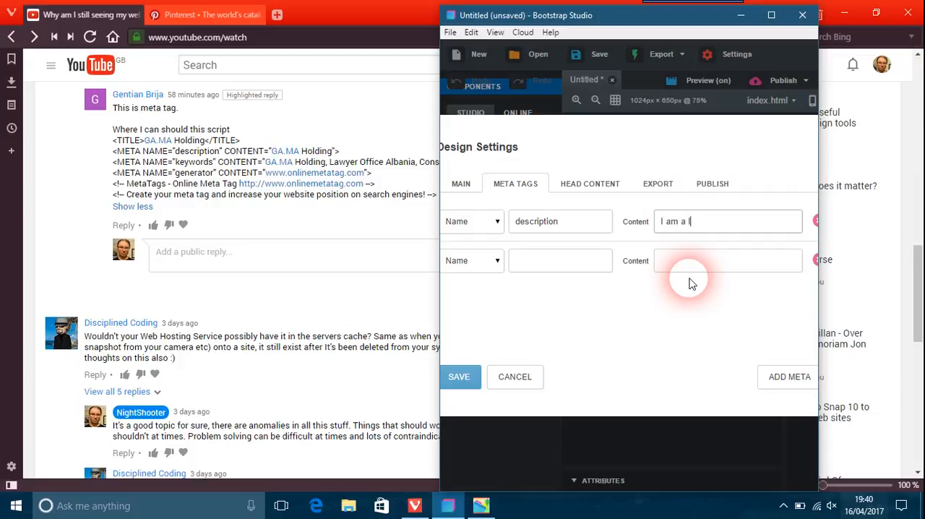
text(awyer from Alb)
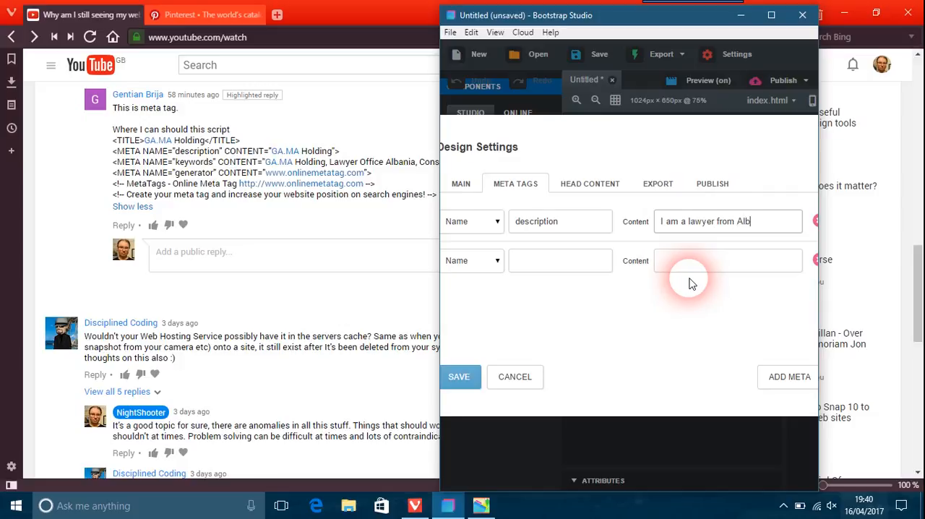
text(ania)
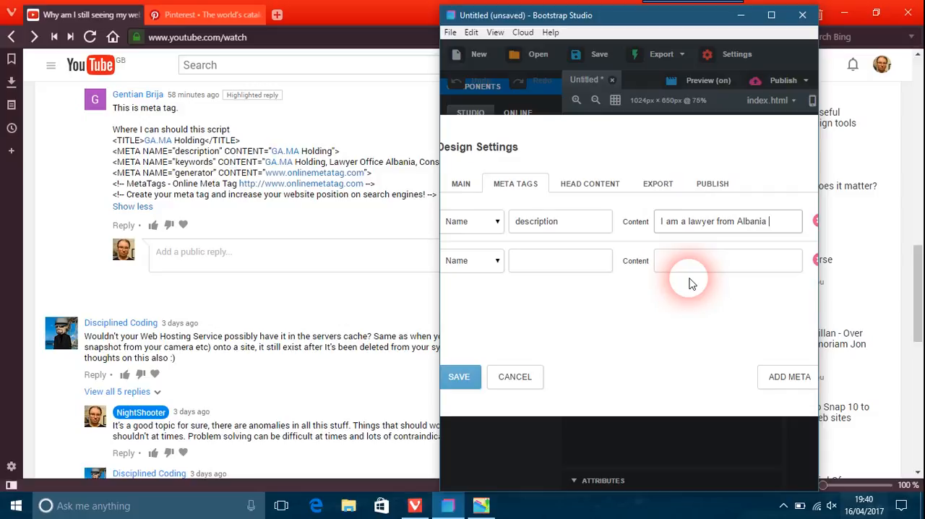
text(and this)
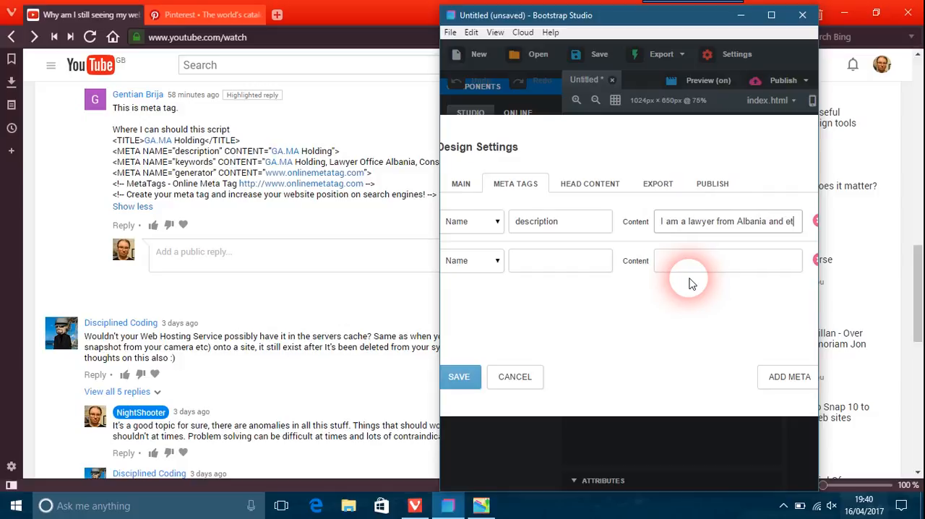
text(etc etc this)
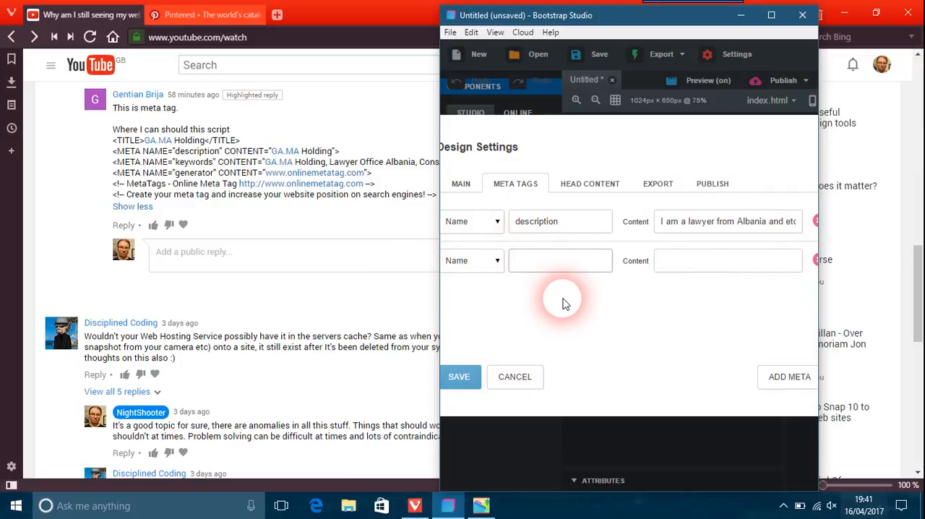
- Name the second meta tag row "keywords", leaving its content blank
text(k)
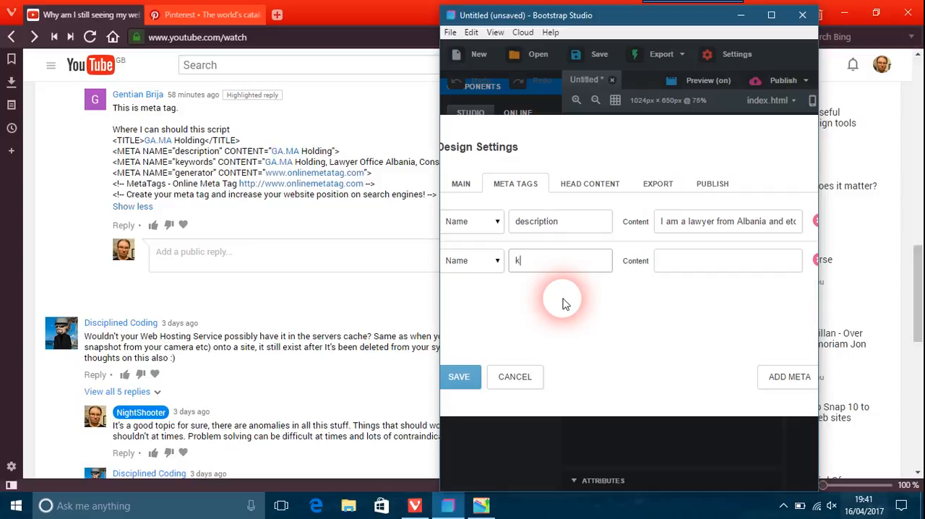
text(eywords)
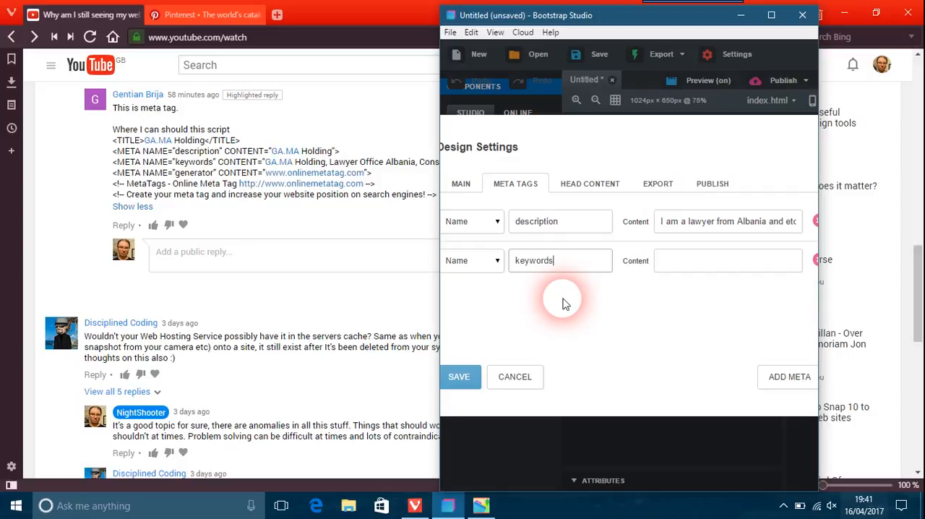
mouse_move(595, 303)
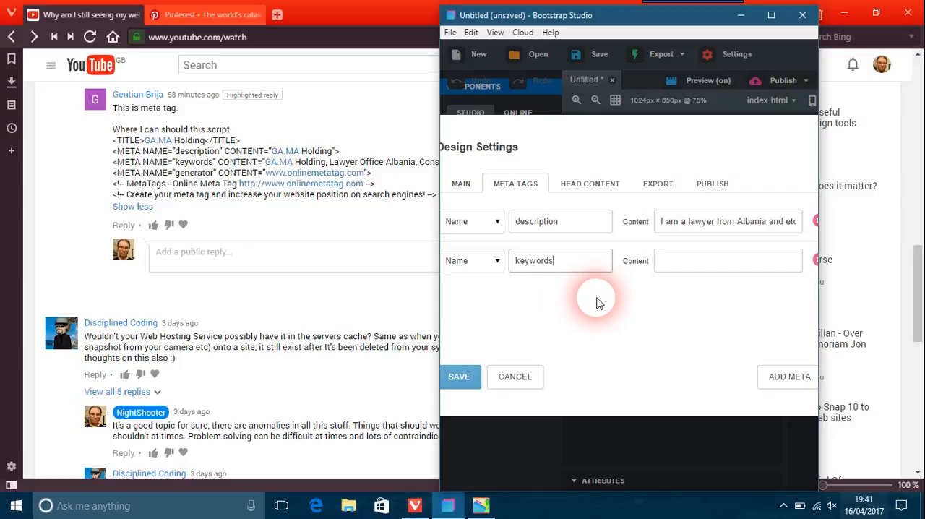
mouse_move(393, 170)
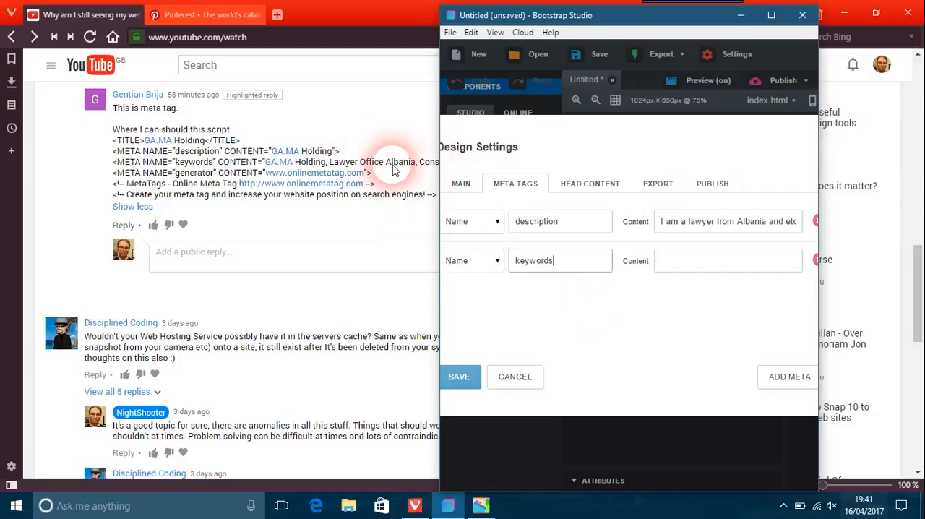
- Highlight the keywords CONTENT list in the YouTube comment for copying
drag(526, 15, 639, 20)
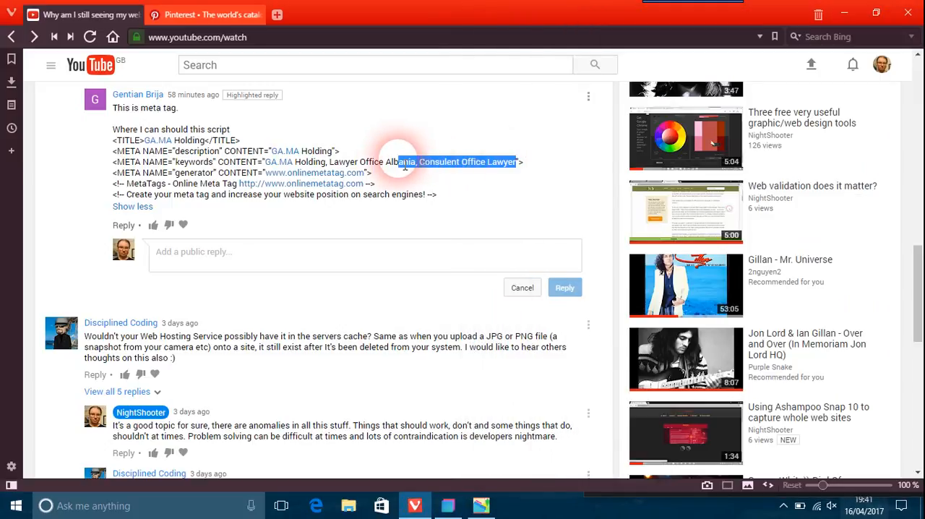
drag(397, 162, 268, 162)
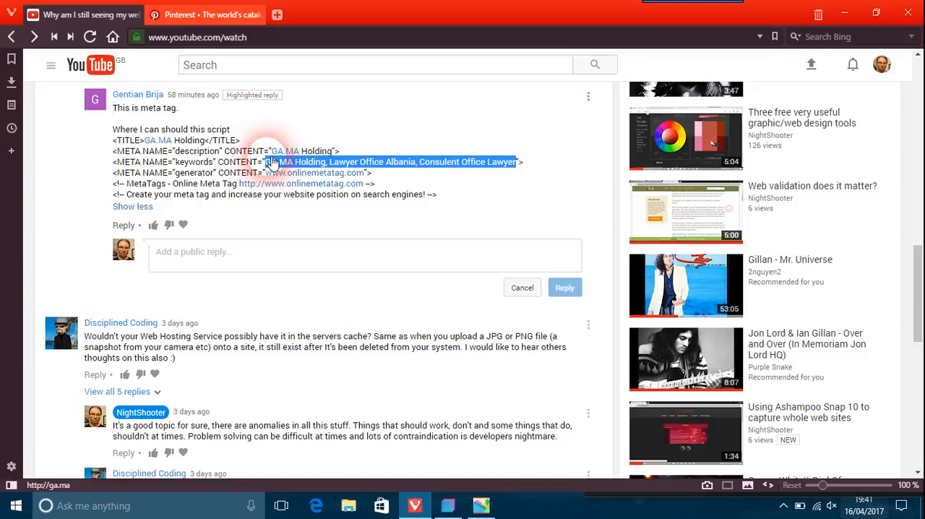
- Set the keywords row's content to the GA.MA Holding list ending "Albania, Consulent Office Lawyer"
click(446, 506)
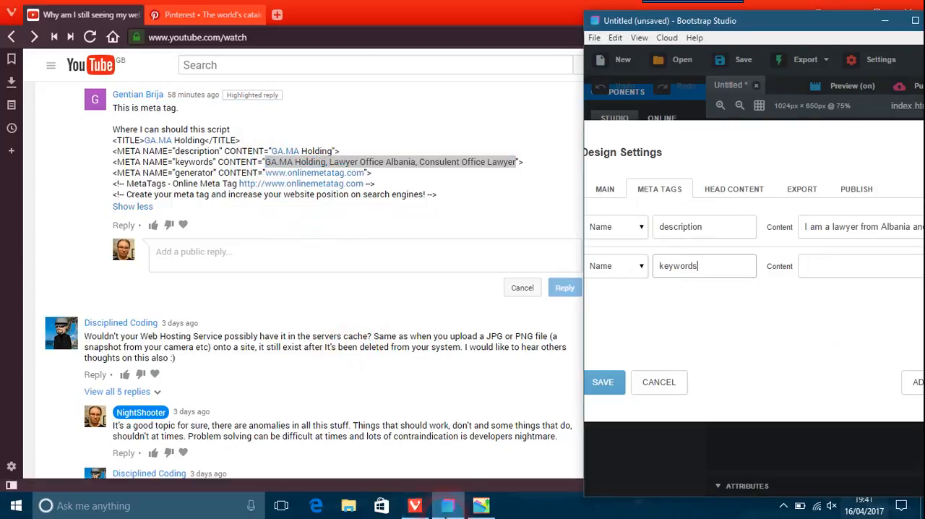
click(850, 266)
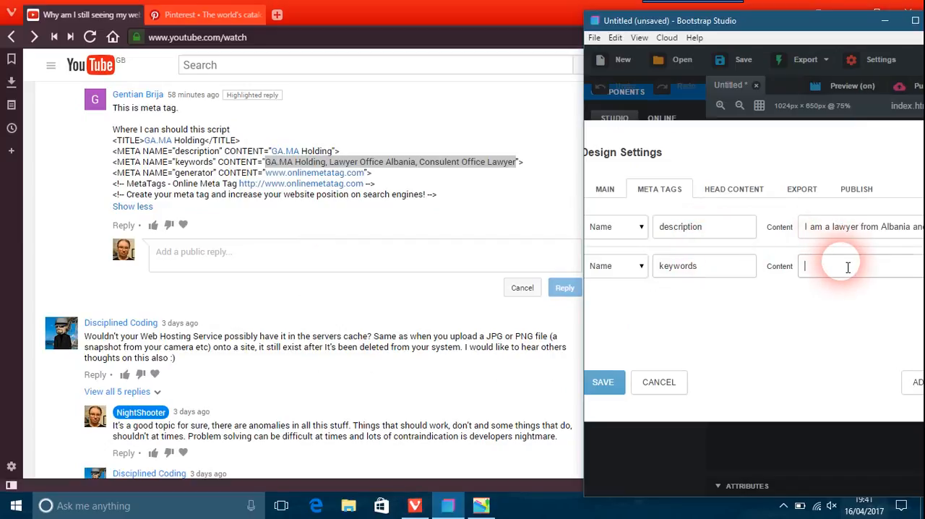
text(Albania, Consulent Office Lawyer)
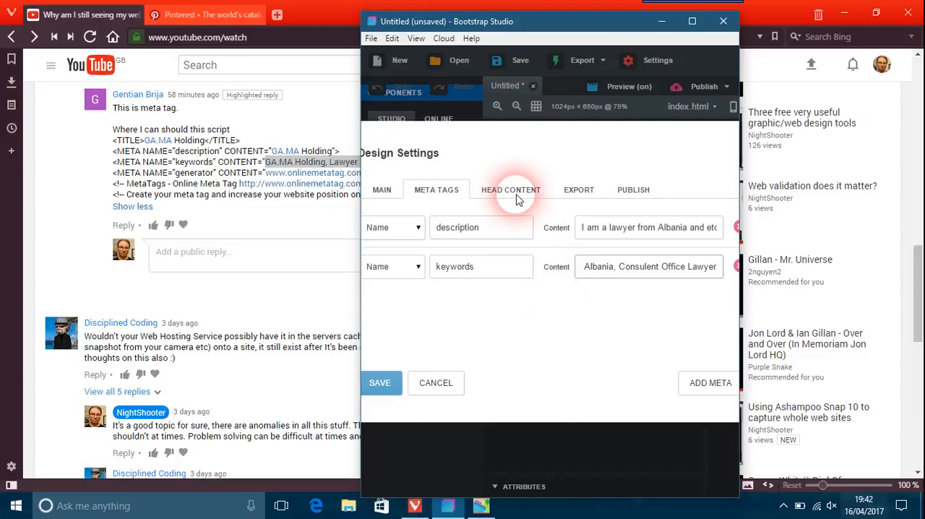
- Switch to Head Content, recheck the meta tags, and begin a <title> element in the code box
click(512, 189)
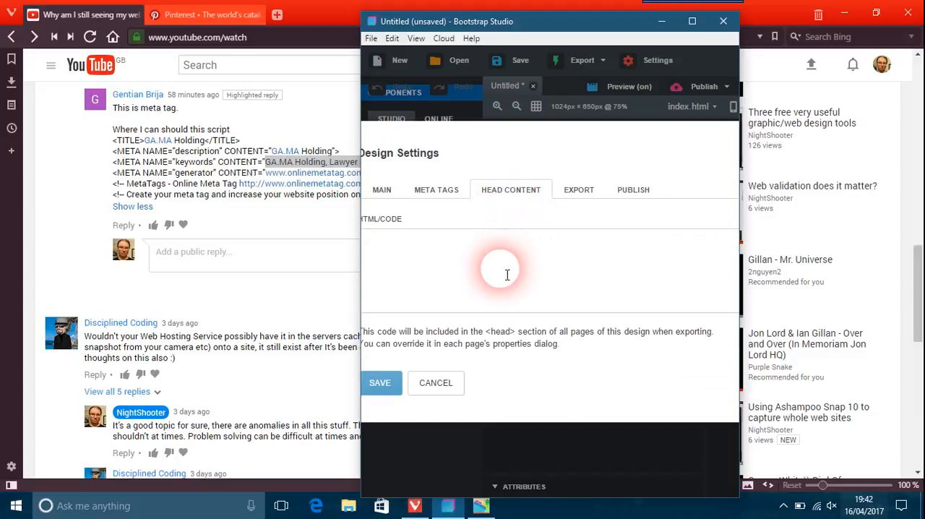
mouse_move(513, 275)
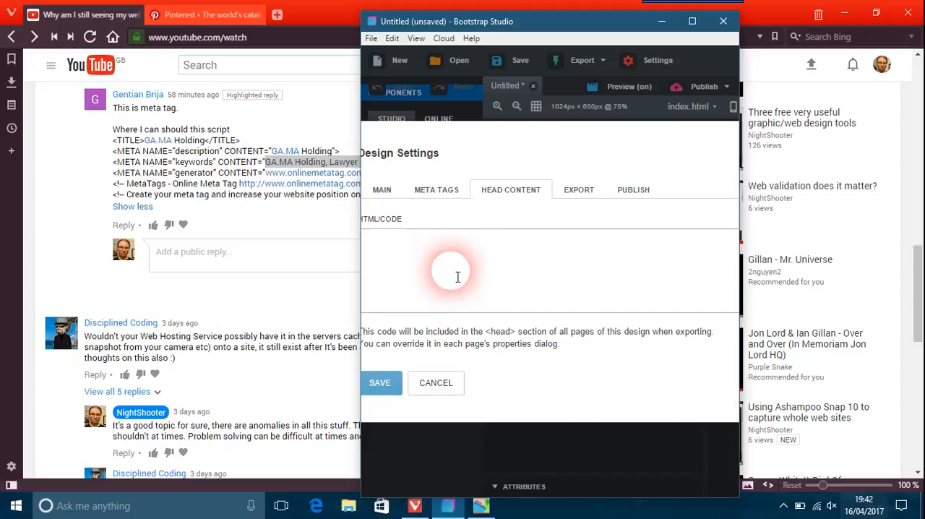
click(436, 190)
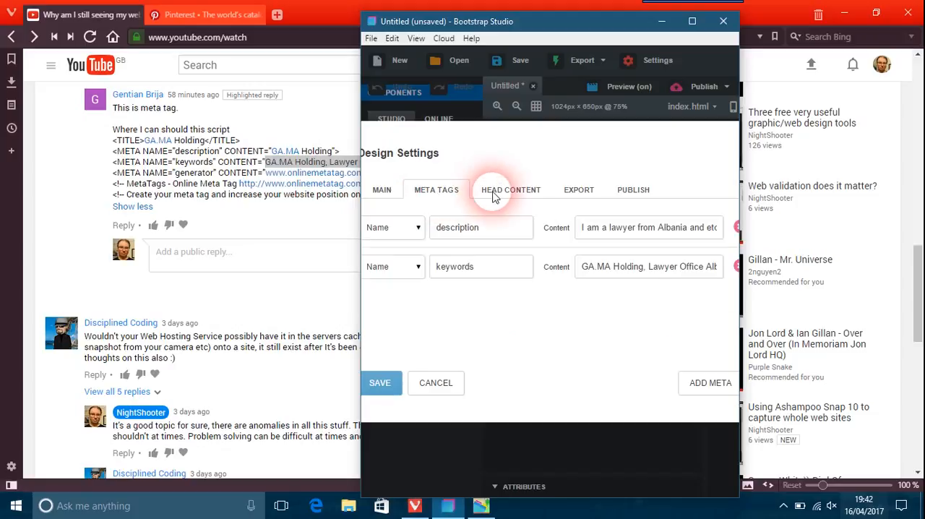
click(510, 189)
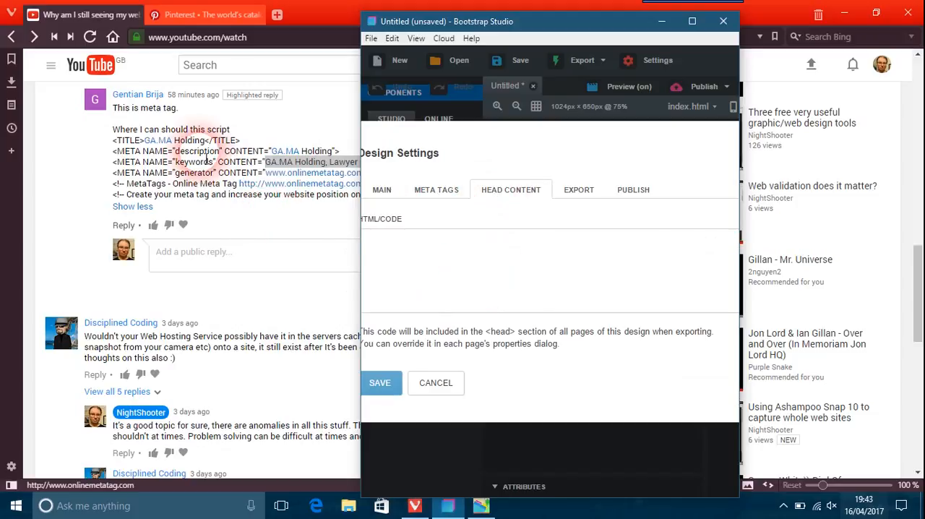
click(436, 253)
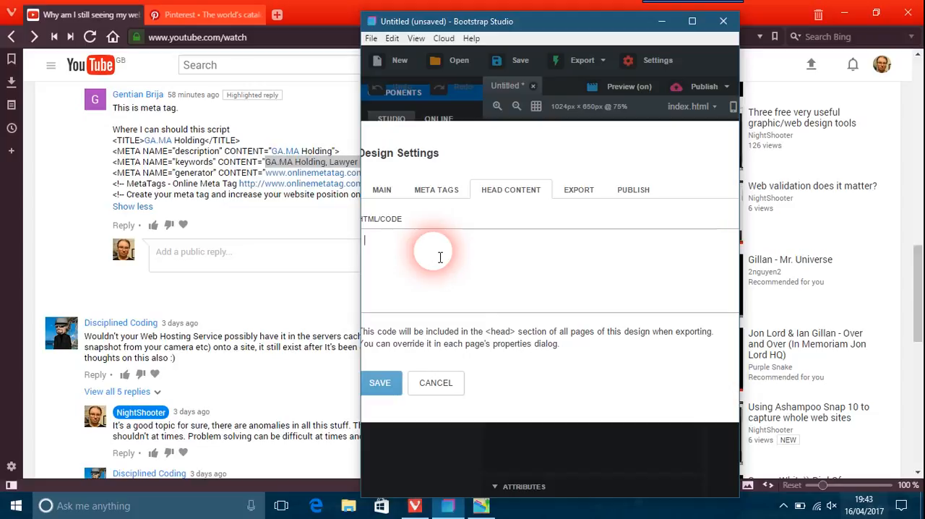
text(<title>)
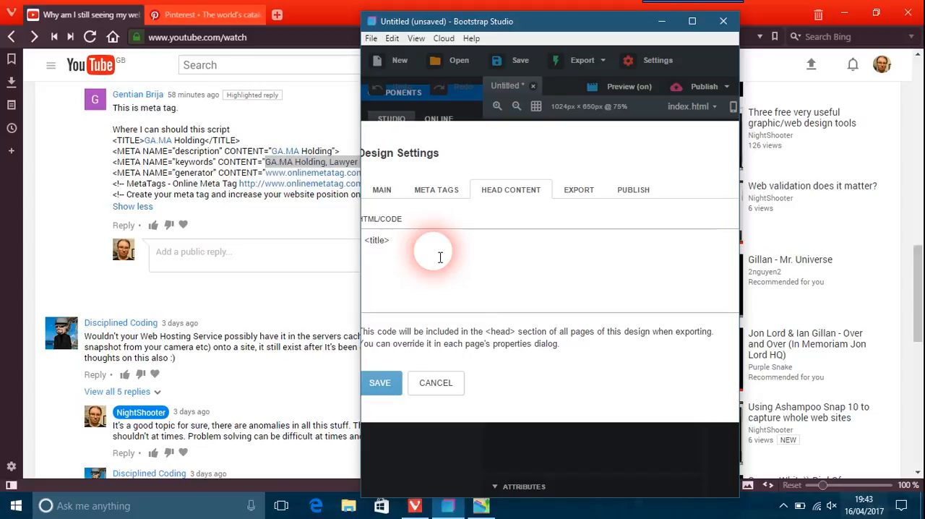
text(</title>)
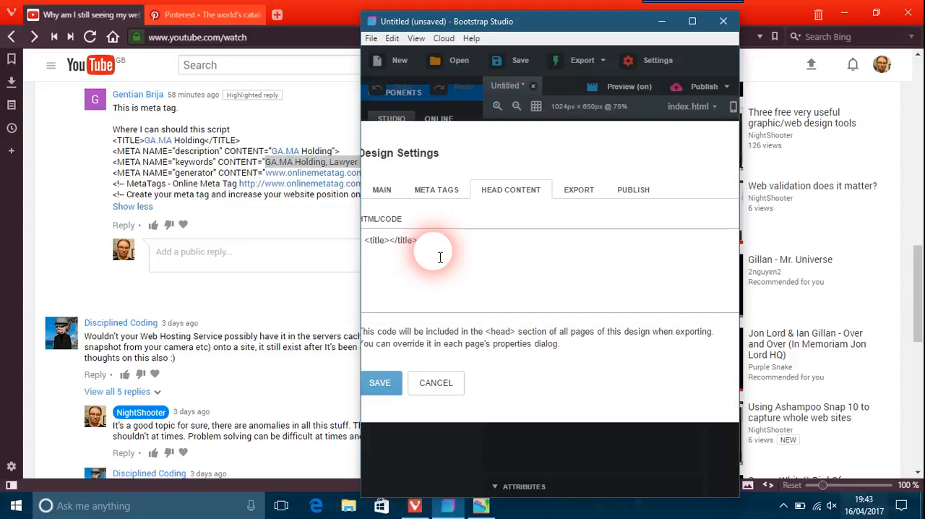
- Complete the line as <title>GA.MA Holding</title> and save the design settings
text(GA)
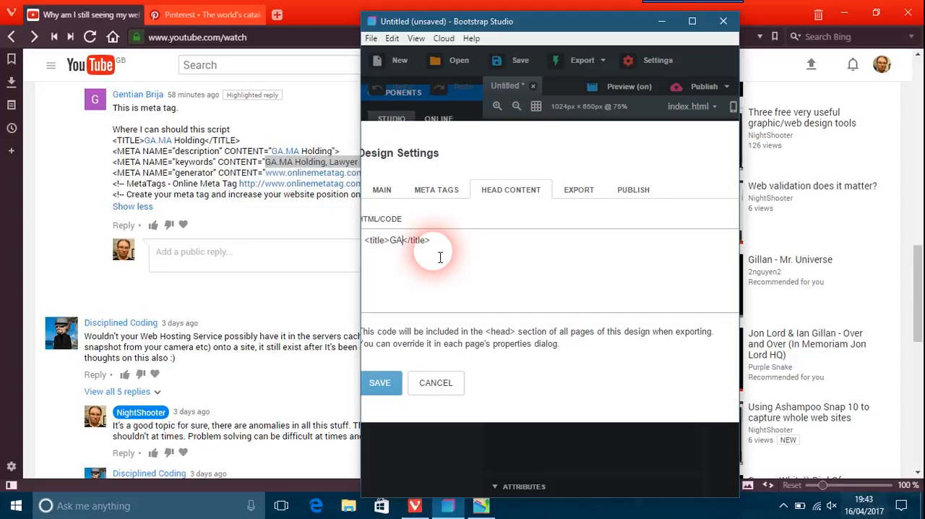
text(.MA)
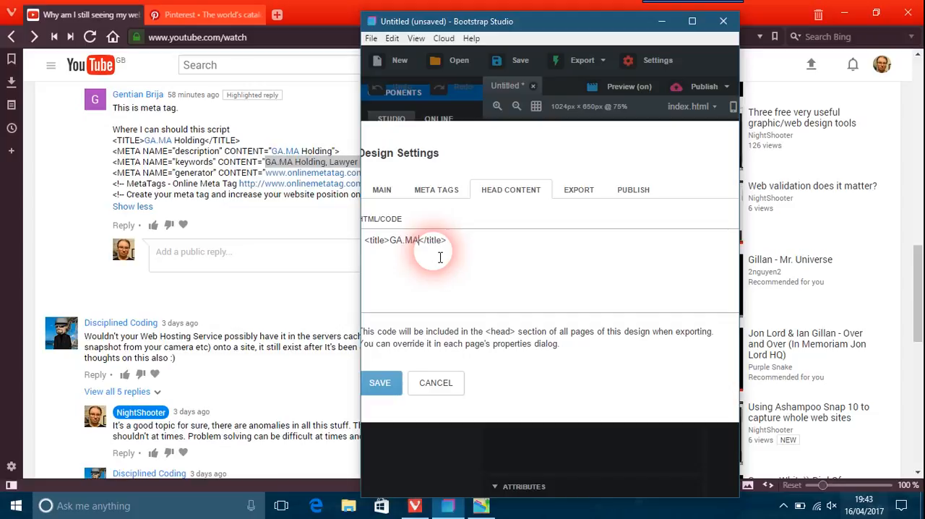
text(Holding)
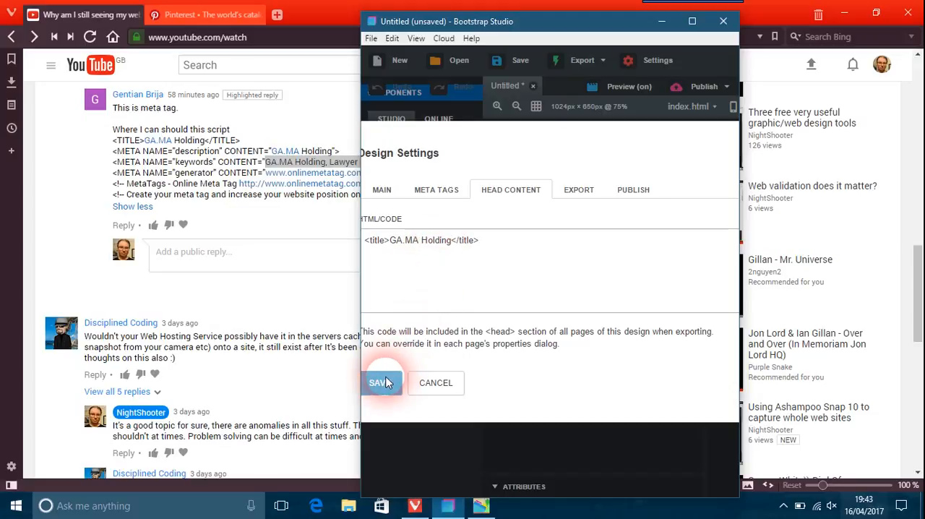
click(379, 381)
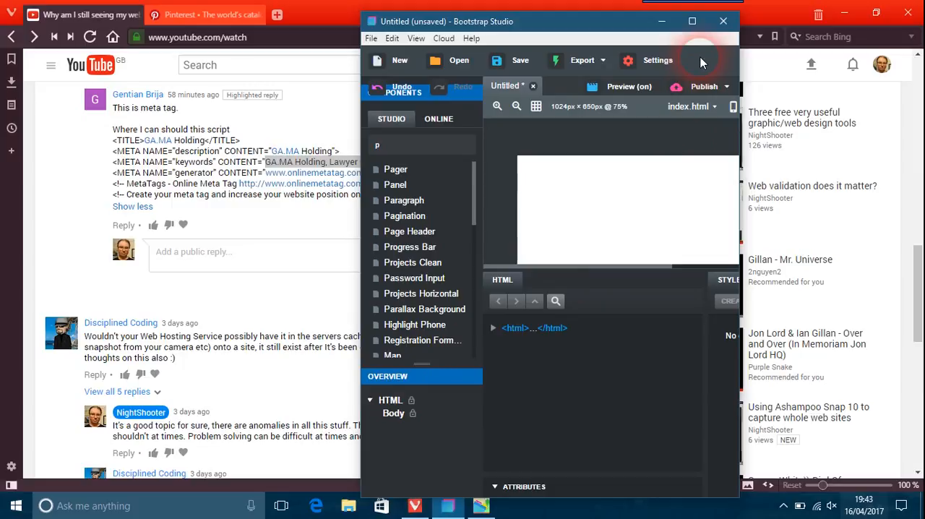
- Minimize Bootstrap Studio so the YouTube page with the comment fills the screen
click(691, 20)
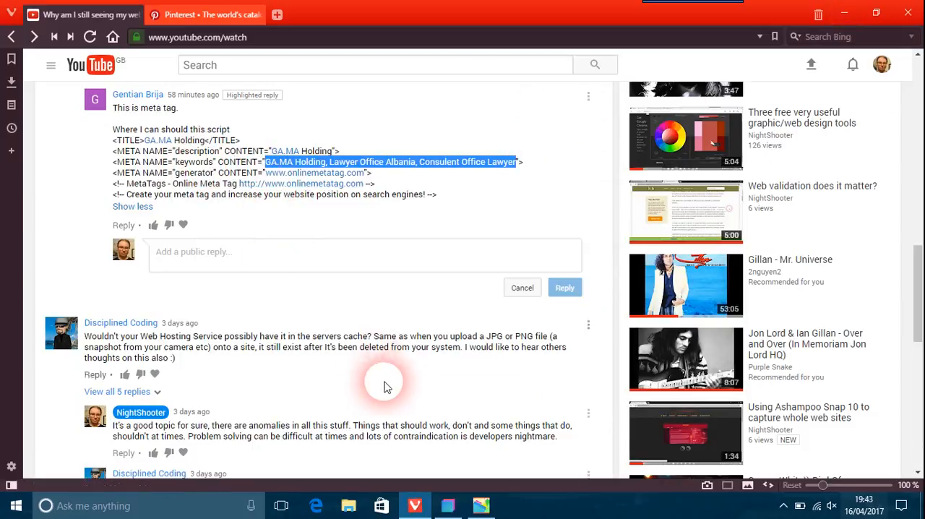
mouse_move(480, 506)
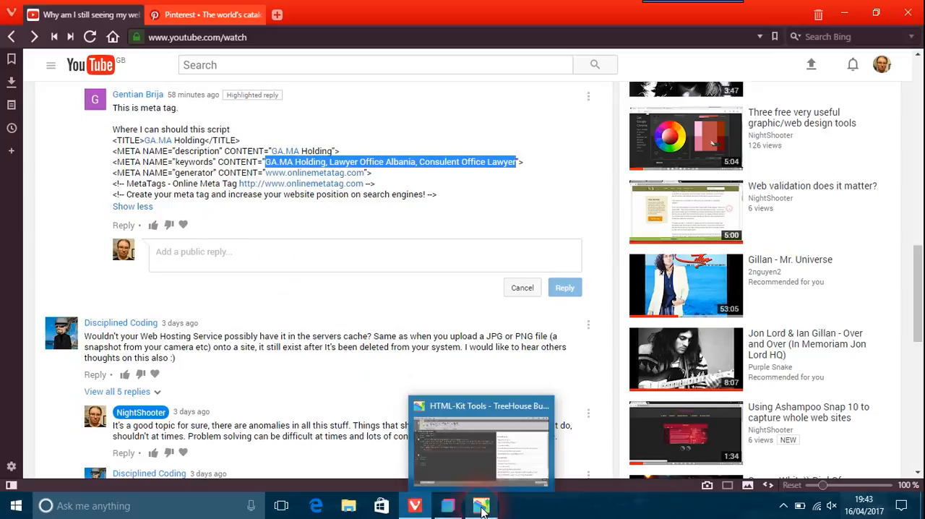